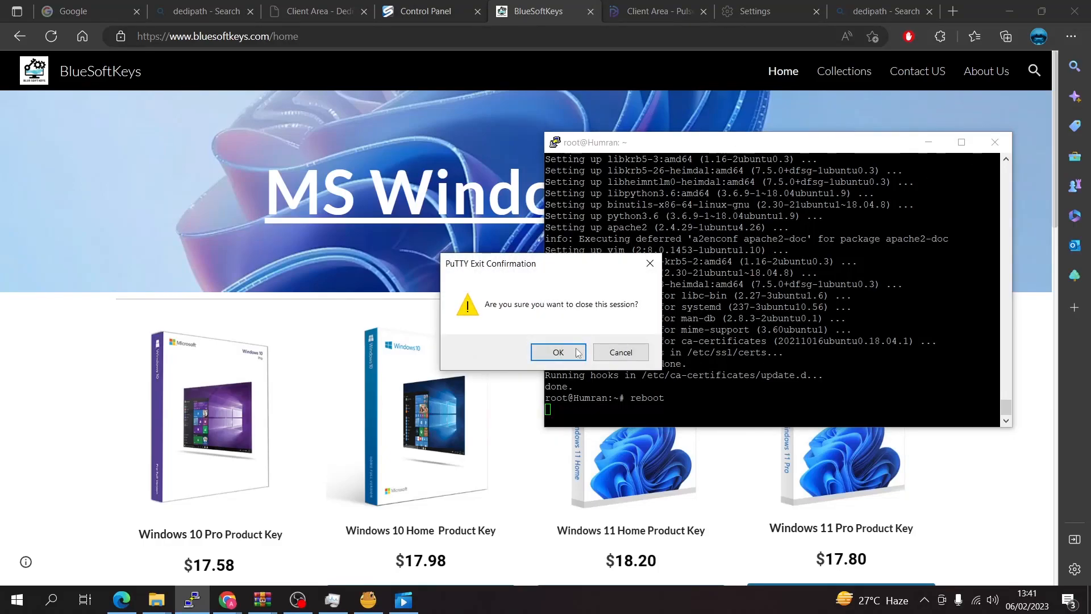
# Step: Confirm closing the old PuTTY session and scroll the BlueSoftKeys contact page
pyautogui.click(556, 352)
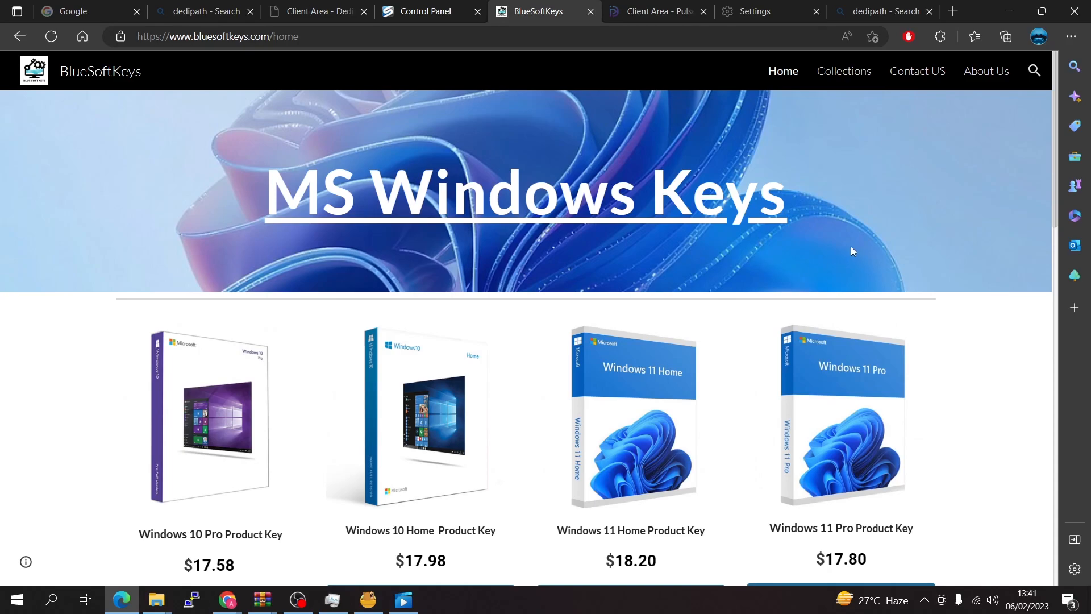
pyautogui.scroll(-3)
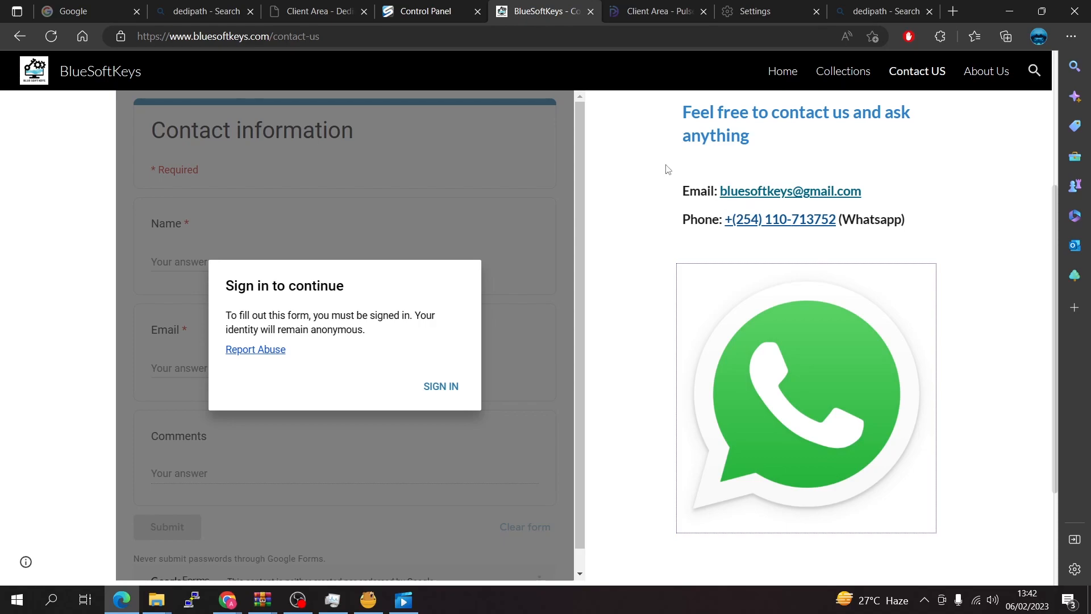
pyautogui.moveTo(546, 15)
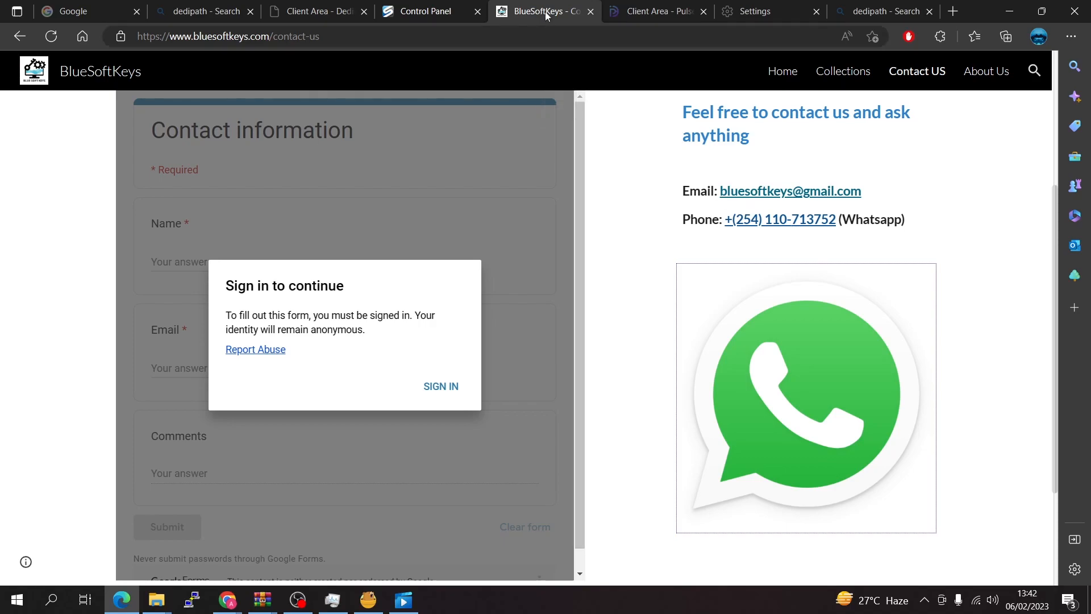
# Step: Go from the BlueSoftKeys home page to the Files collection
pyautogui.click(780, 71)
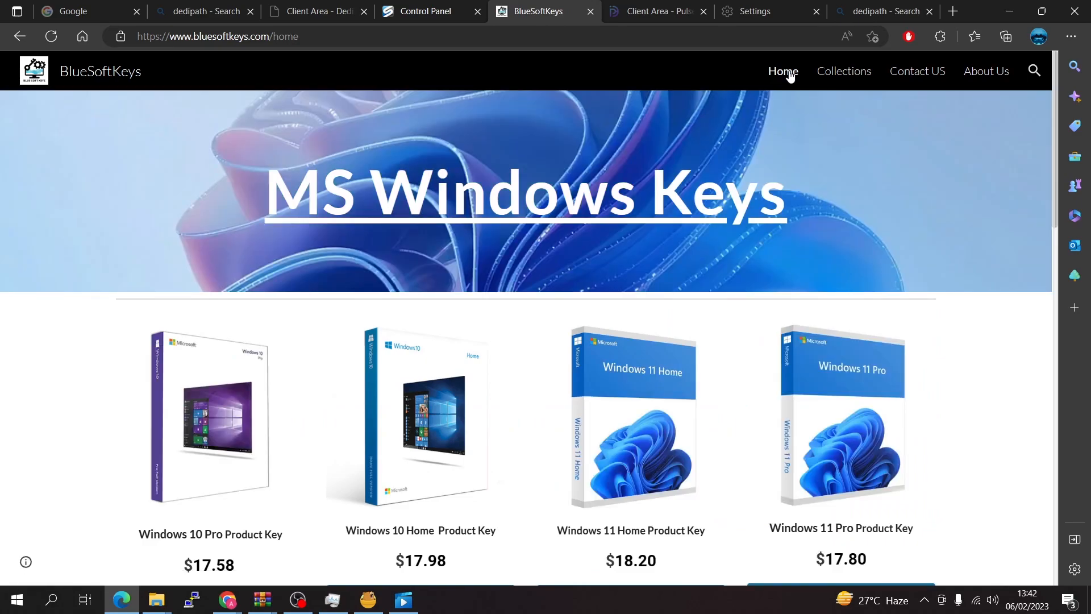
pyautogui.click(842, 71)
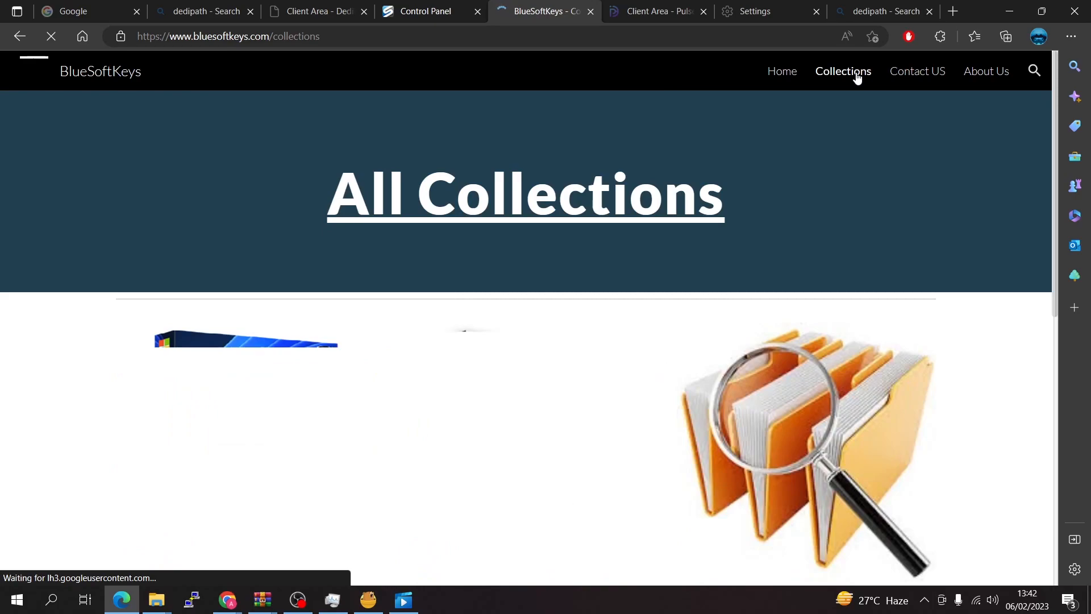
pyautogui.scroll(-3)
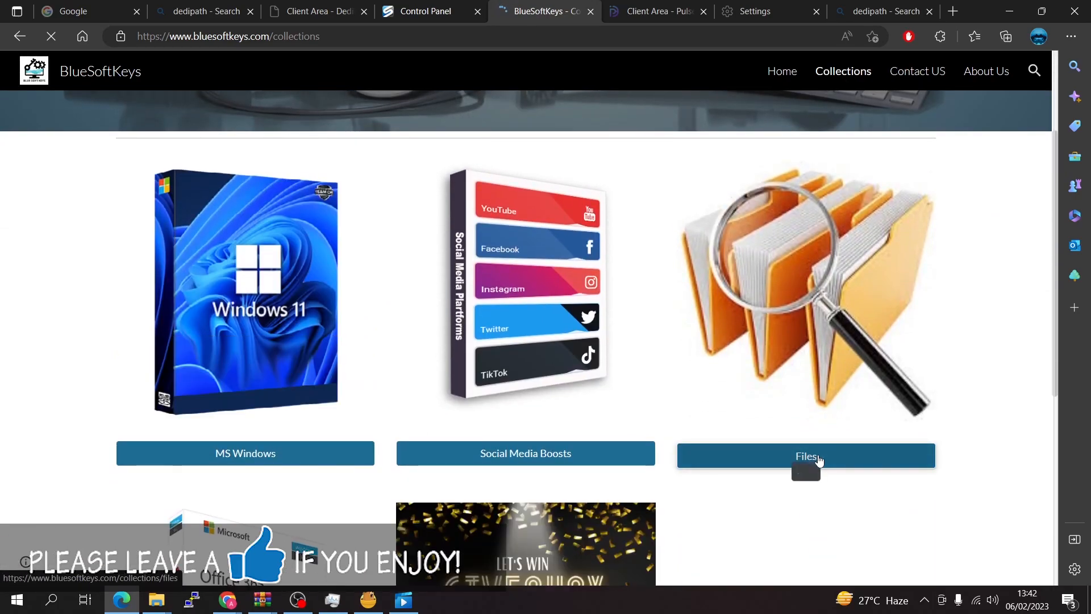
pyautogui.click(805, 455)
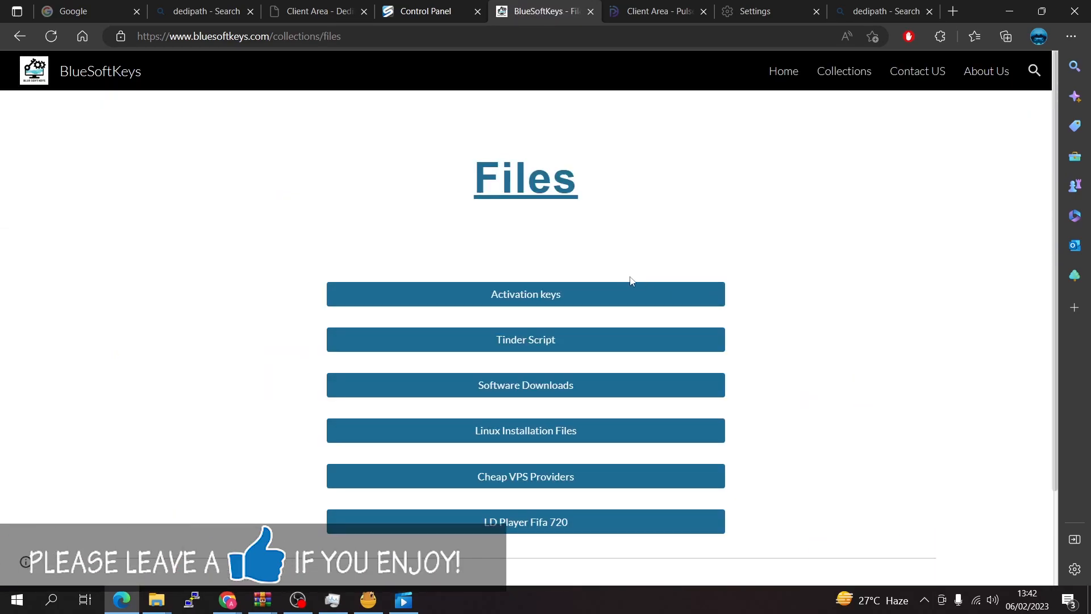
# Step: Open Linux Installation Files, then the SpeedTest page, scrolling to its installation commands
pyautogui.click(524, 430)
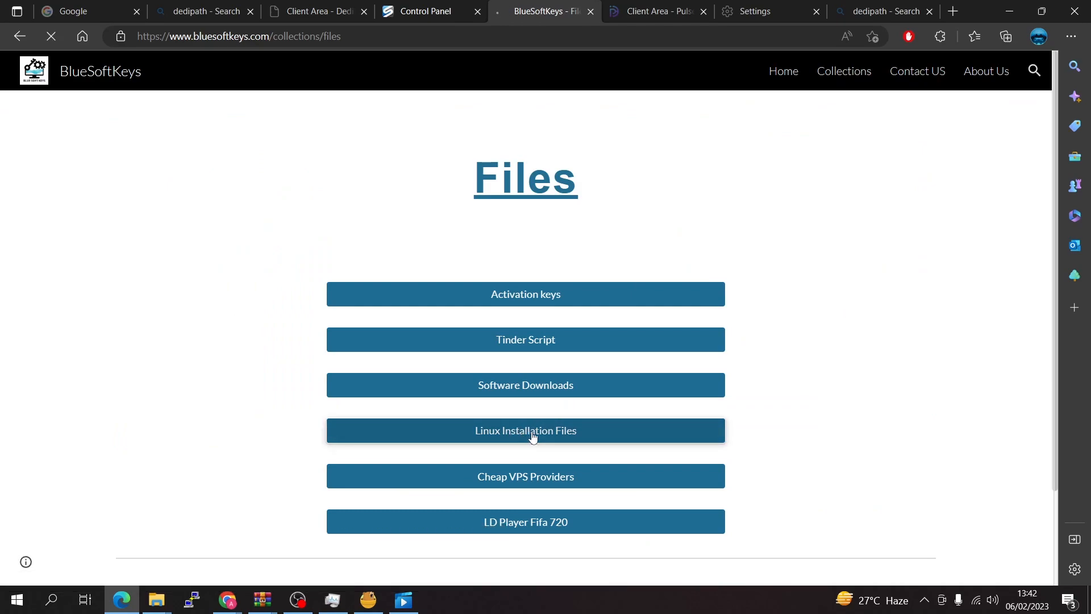
pyautogui.click(525, 430)
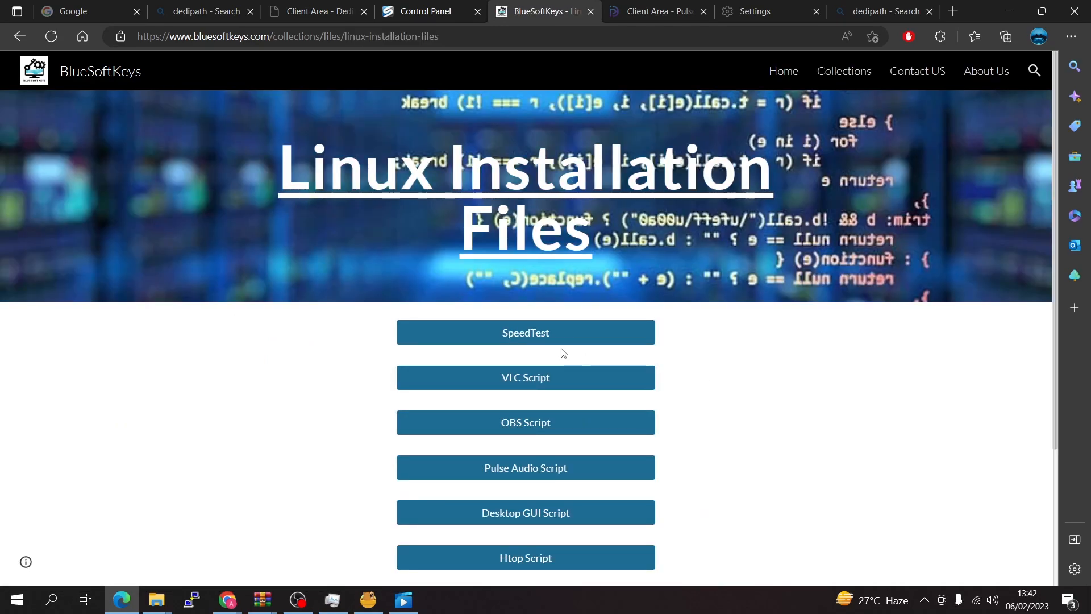
pyautogui.click(525, 332)
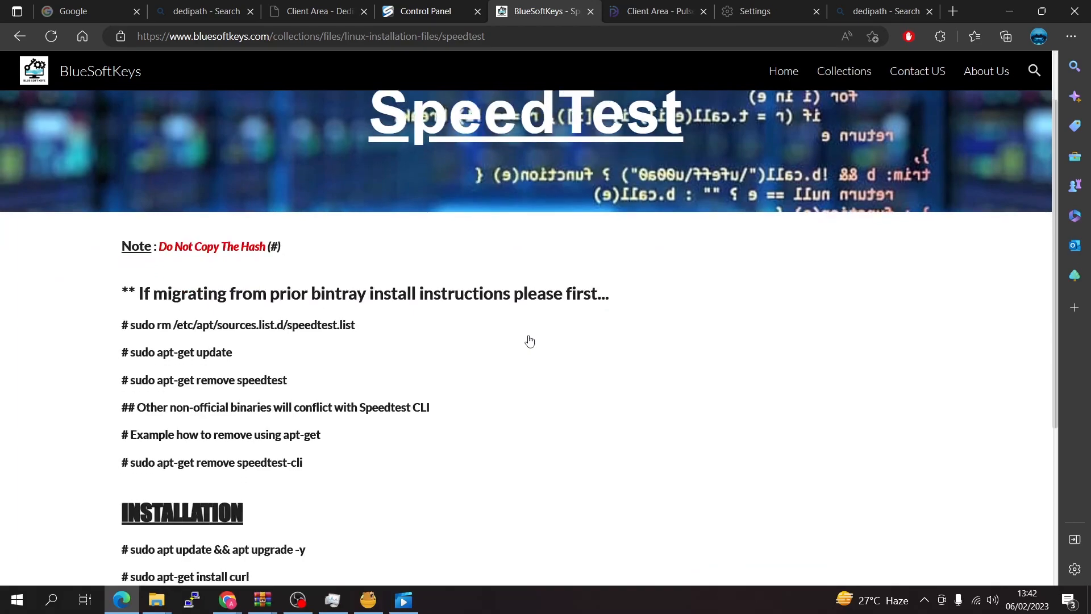
pyautogui.scroll(-3)
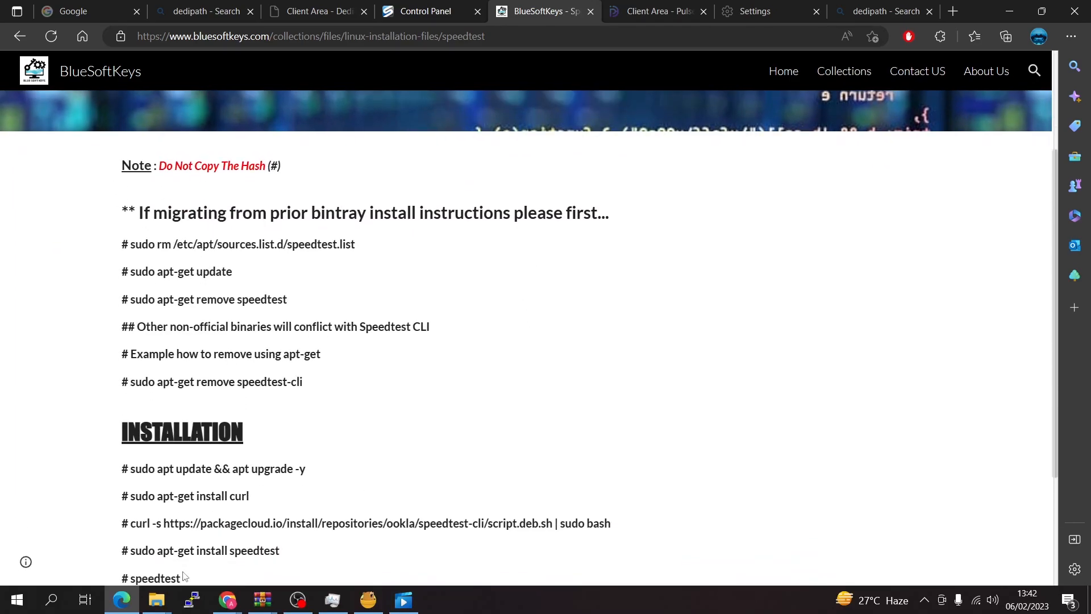
# Step: Connect to saved session 89.117.90.28 and log in as root
pyautogui.click(191, 599)
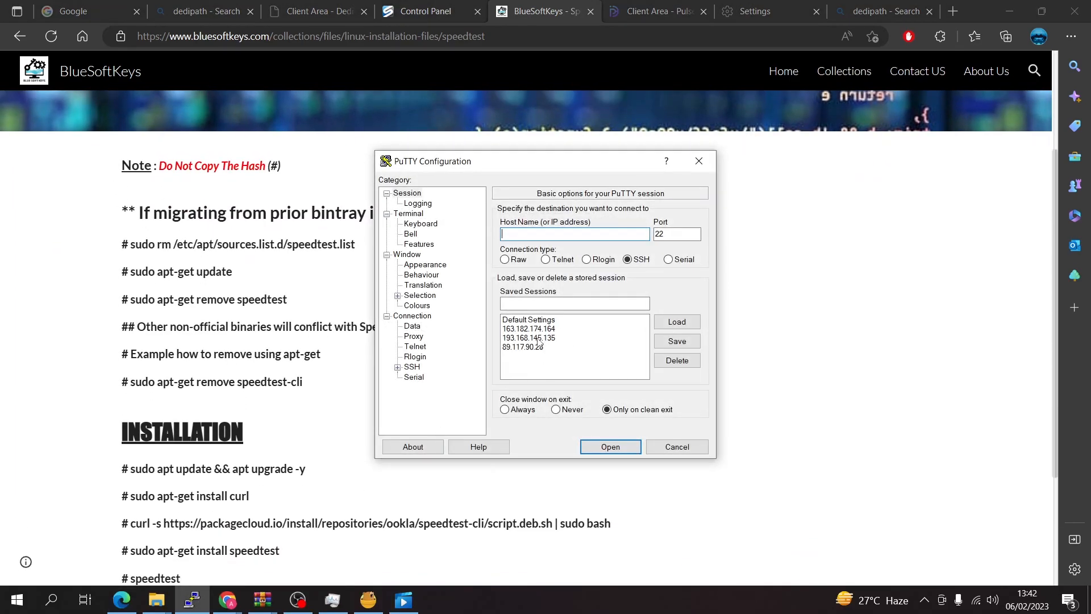
pyautogui.click(609, 446)
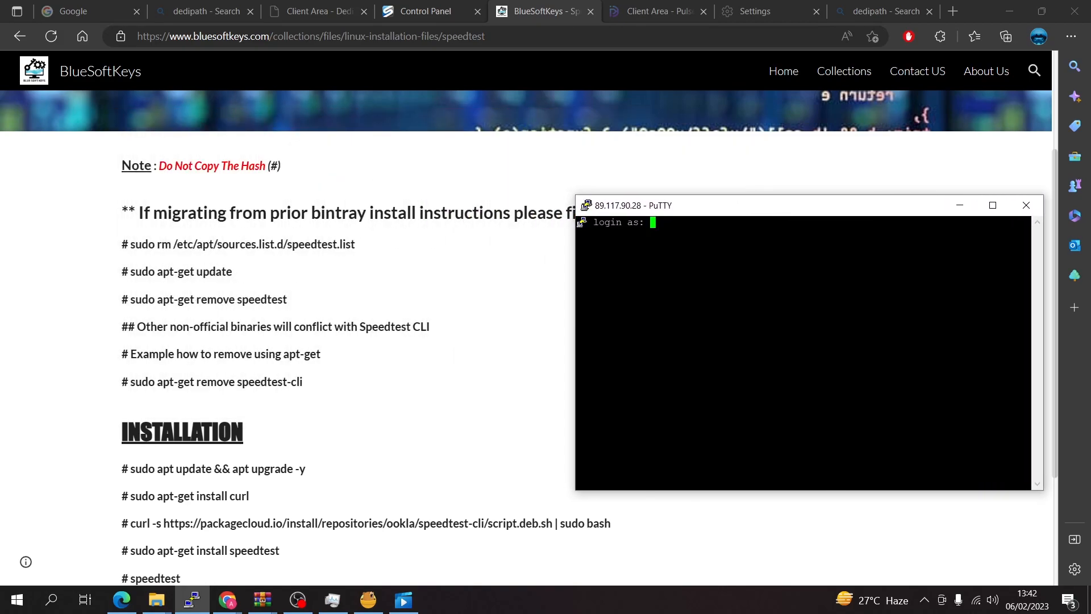
pyautogui.write('root')
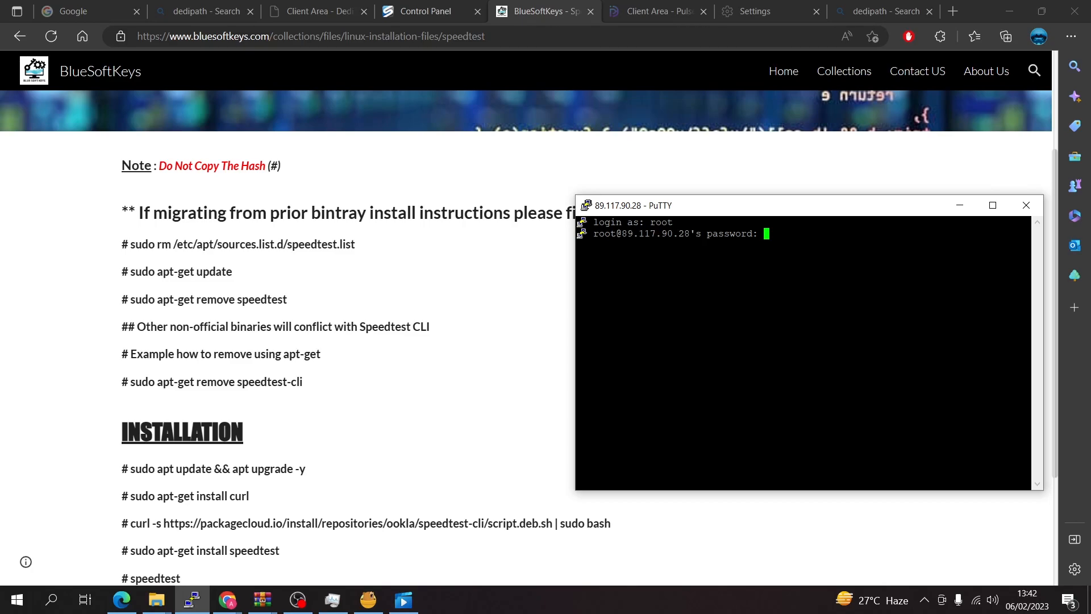
pyautogui.press('Enter')
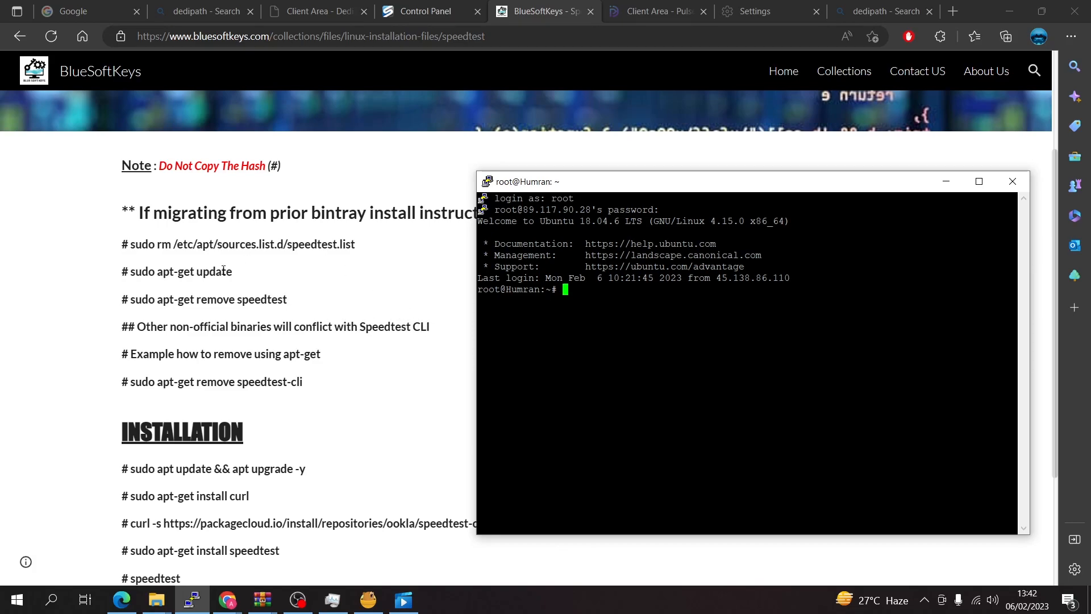
pyautogui.moveTo(208, 299)
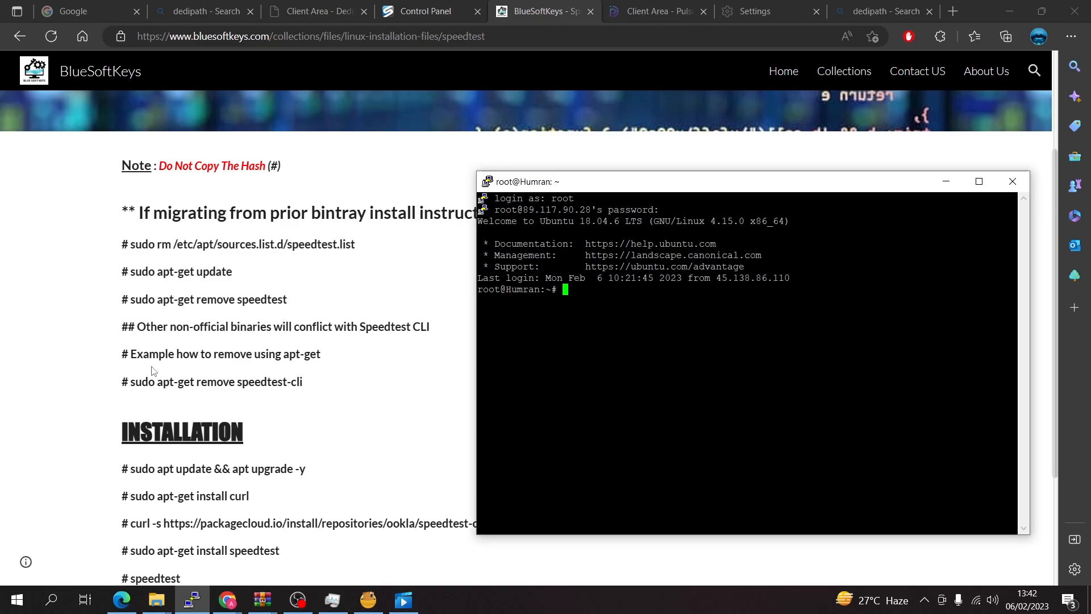
pyautogui.moveTo(167, 322)
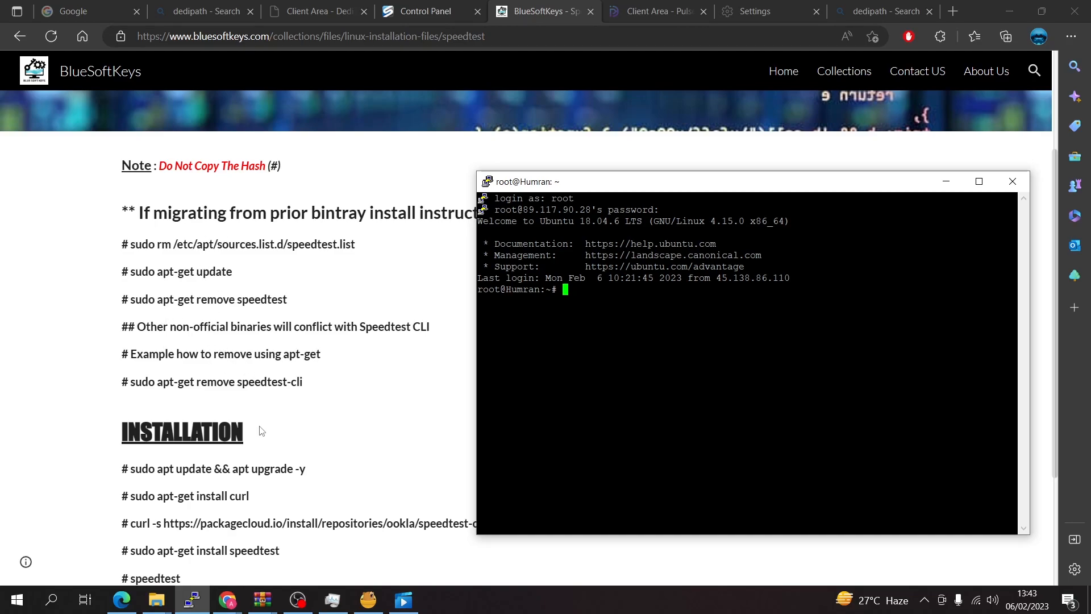
pyautogui.scroll(-3)
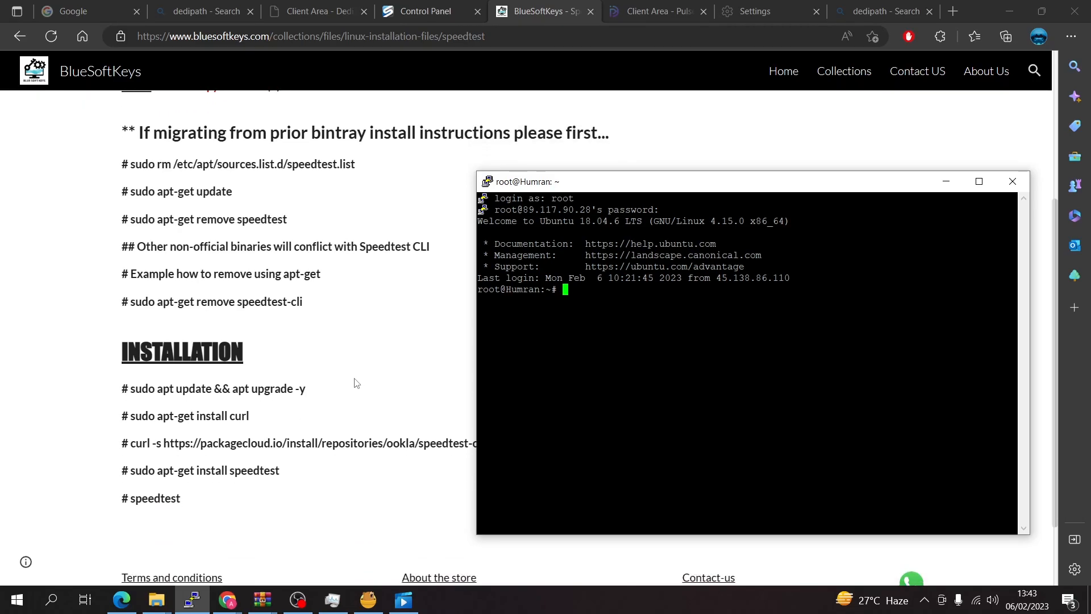
pyautogui.moveTo(321, 316)
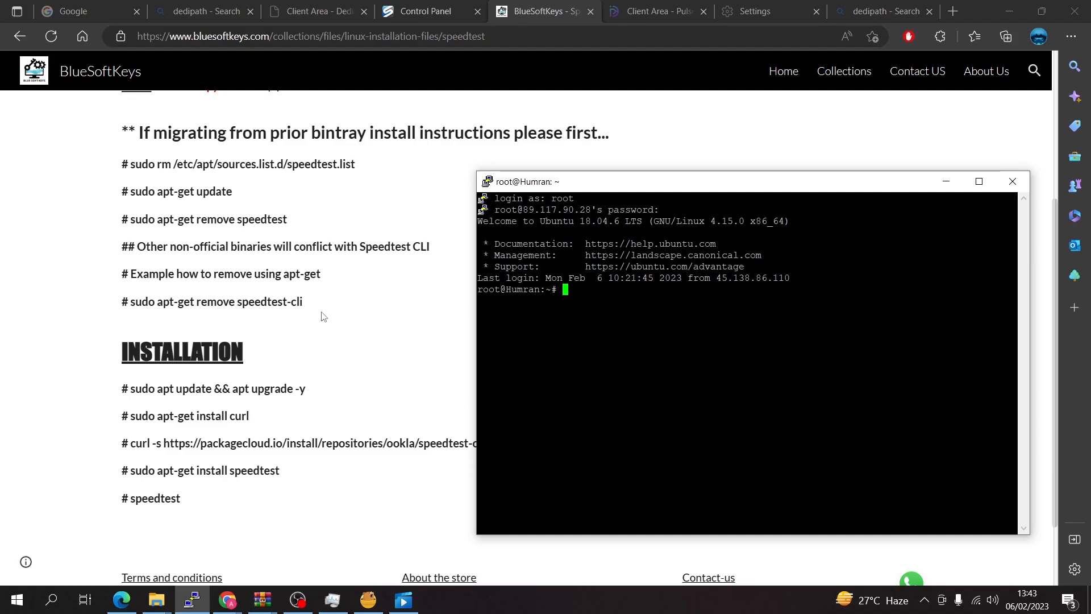
pyautogui.moveTo(327, 314)
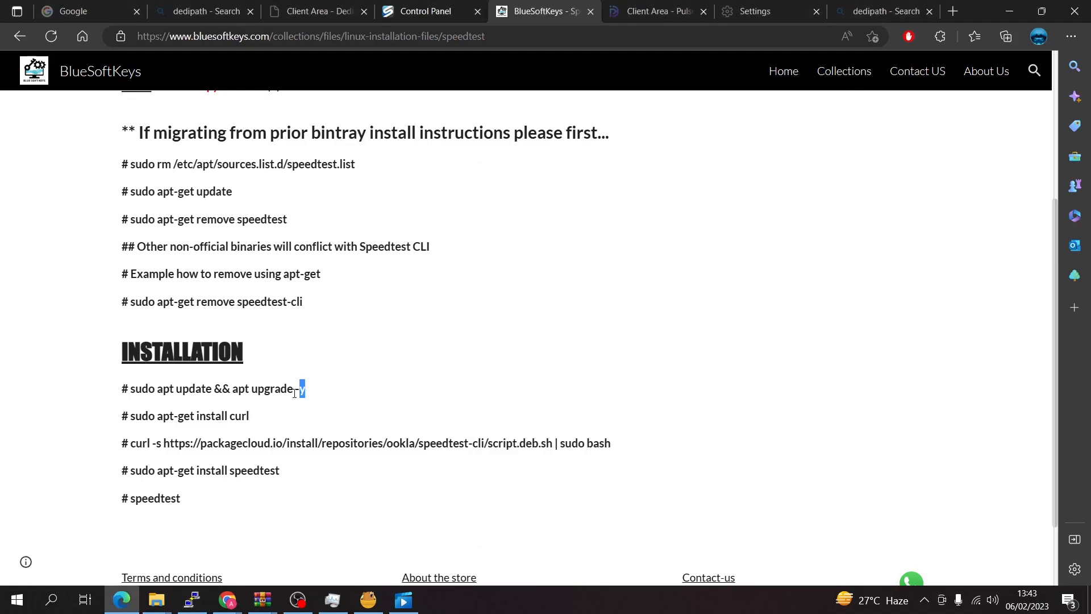
# Step: Copy 'sudo apt update && apt upgrade -y' from the page and enter it in PuTTY
pyautogui.rightClick(212, 388)
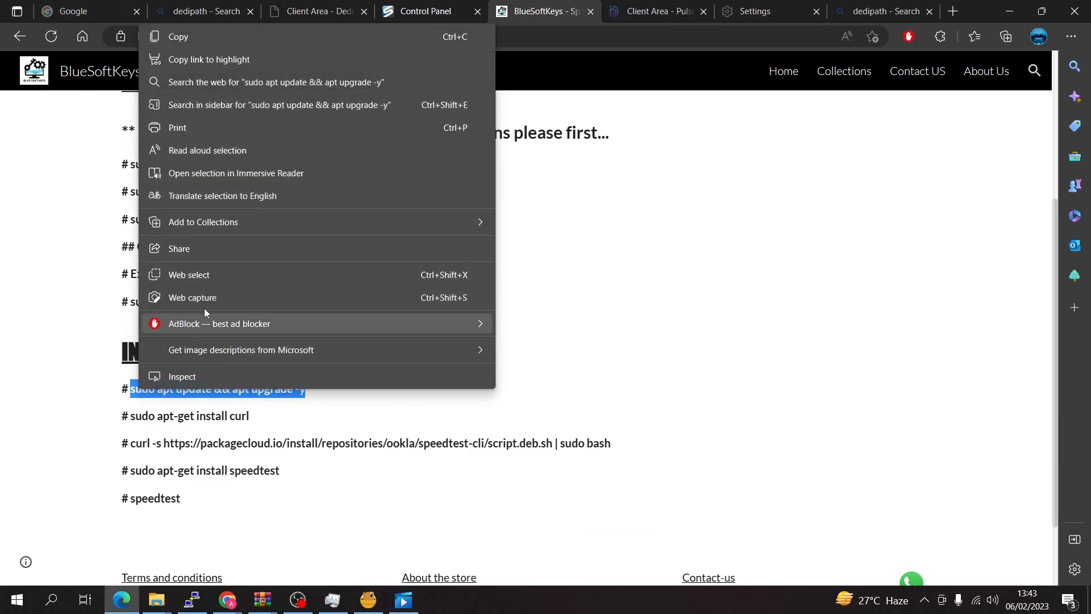
pyautogui.click(444, 515)
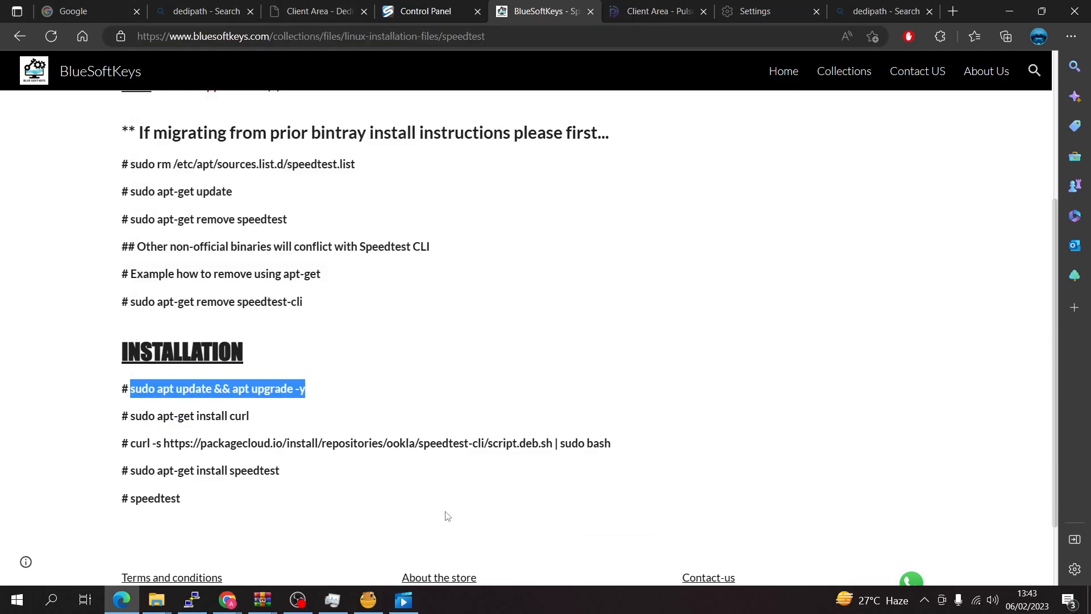
pyautogui.click(192, 600)
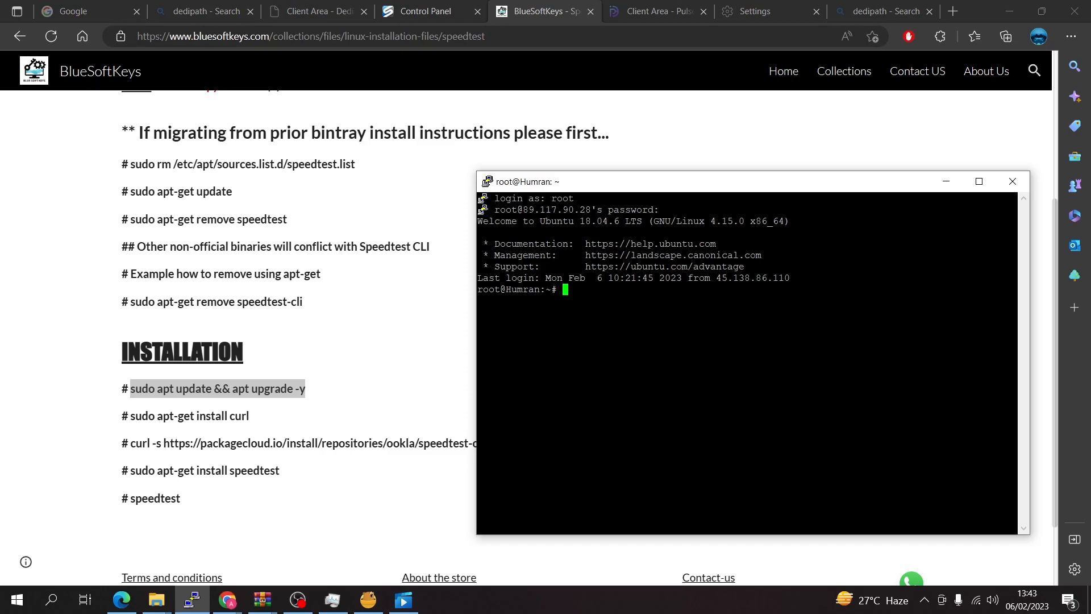
pyautogui.write('sudo apt update && apt upgrade -y')
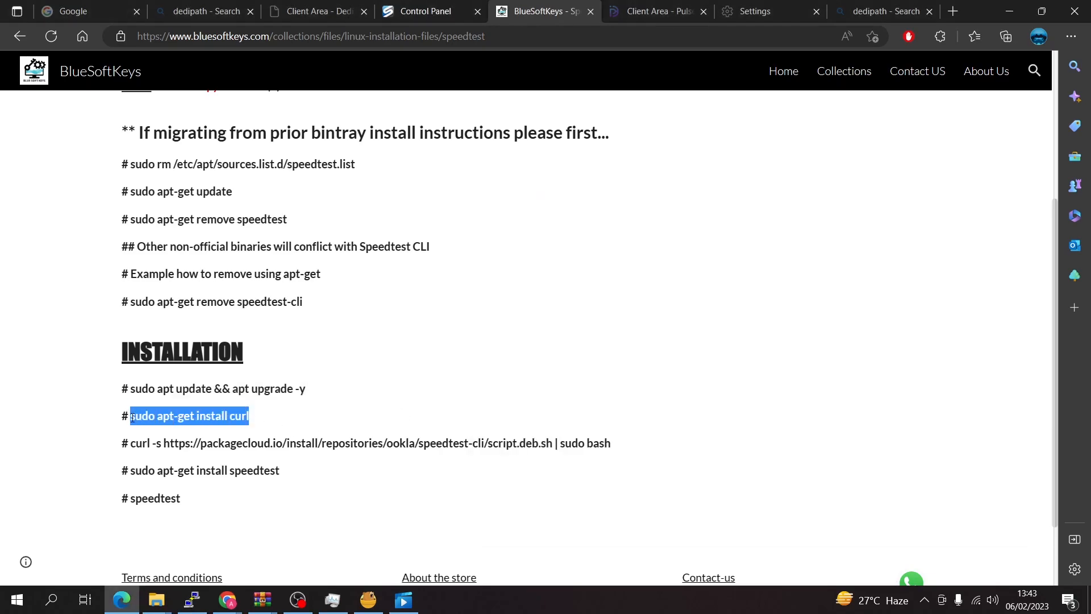
# Step: Run 'sudo apt-get install curl' and answer y to add extra packages
pyautogui.rightClick(188, 416)
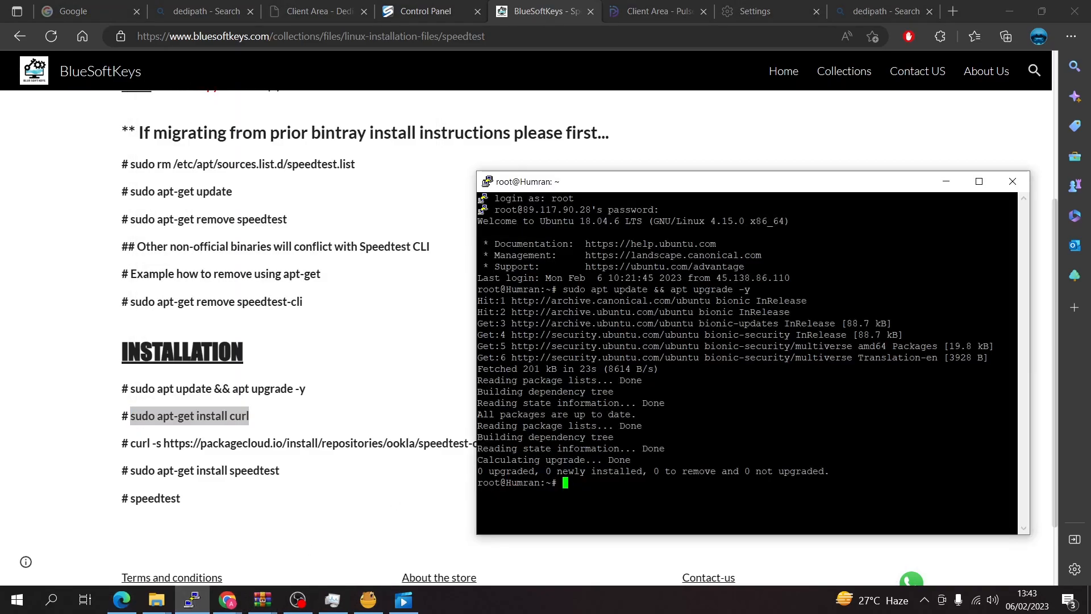
pyautogui.write('sudo apt-get install curl')
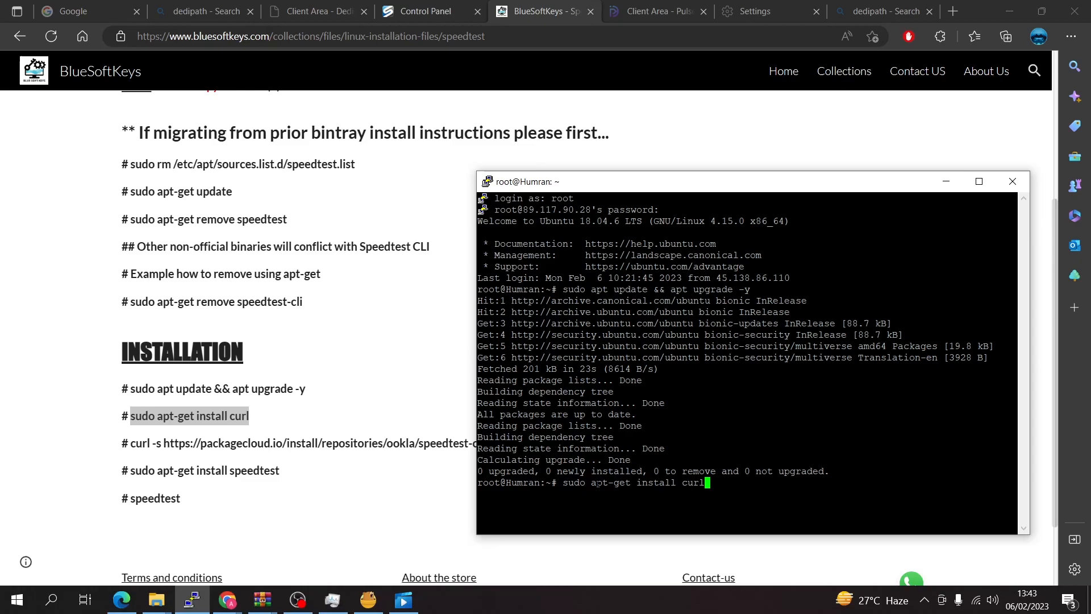
pyautogui.press('Return')
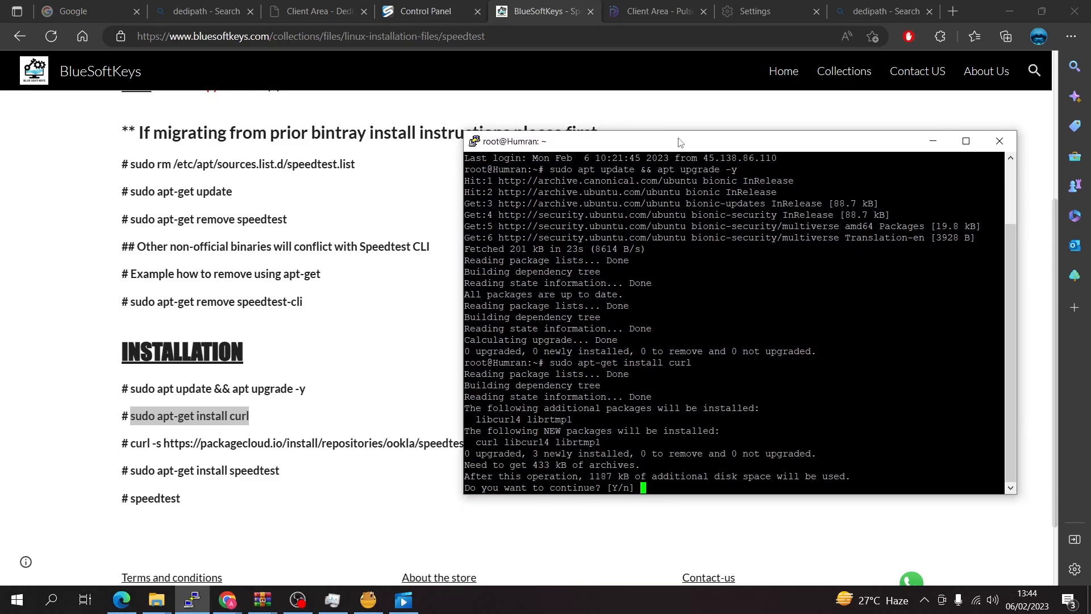
pyautogui.write('y')
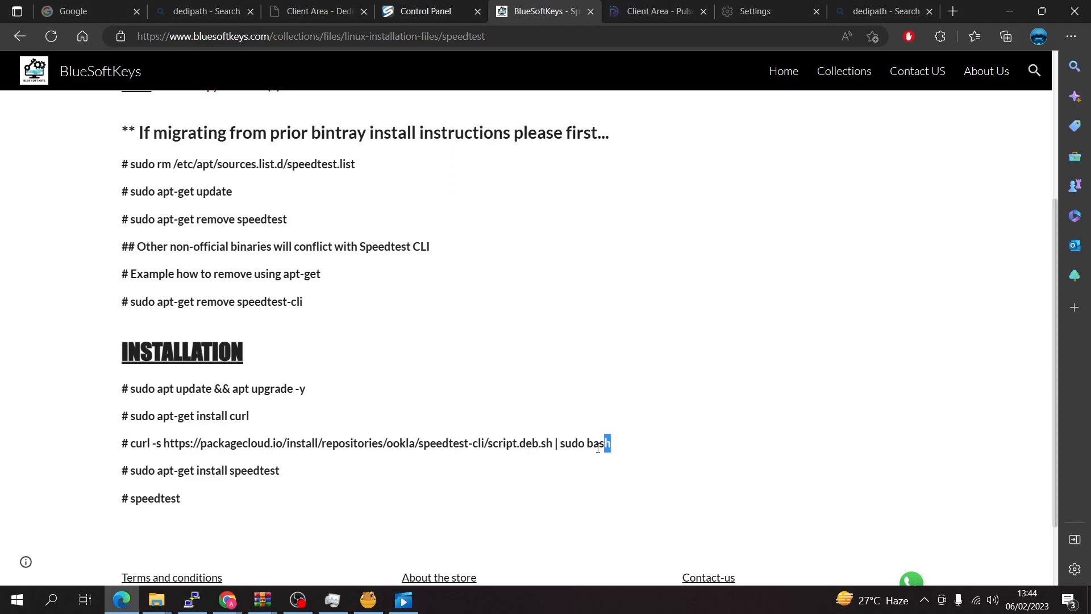
# Step: Select the curl packagecloud Speedtest repository script line on the page
pyautogui.tripleClick(348, 443)
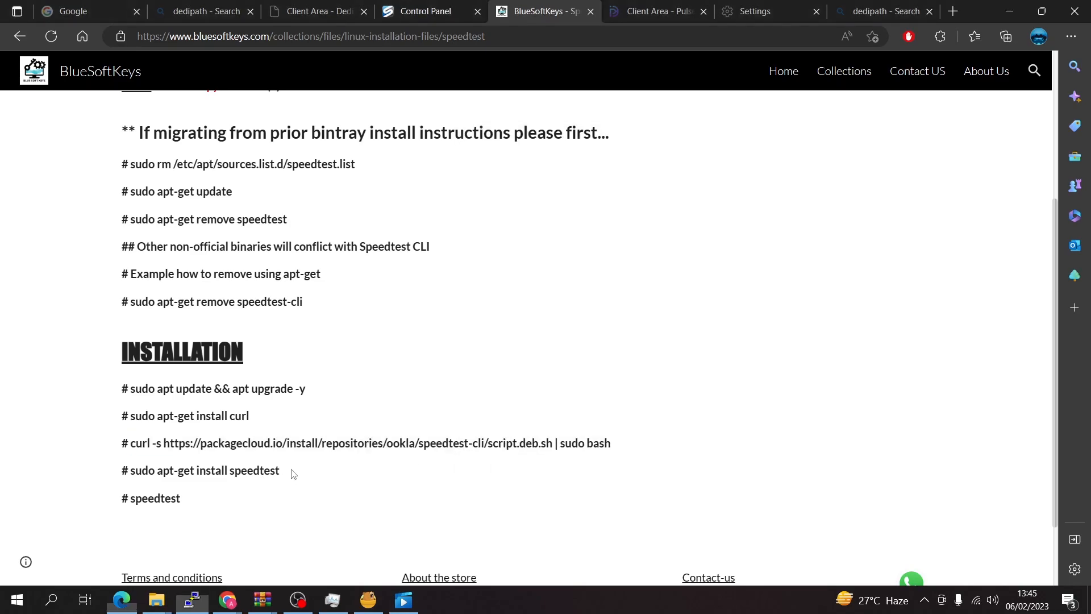
# Step: Enter 'sudo apt-get install speedtest' in PuTTY
pyautogui.doubleClick(204, 470)
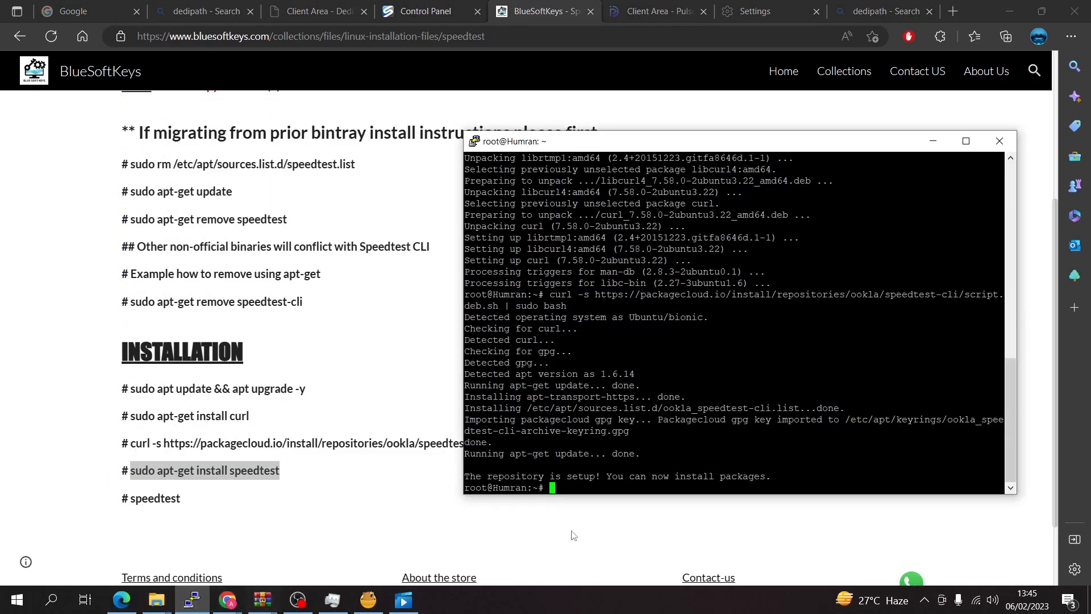
pyautogui.write('sudo apt-get install speedtest')
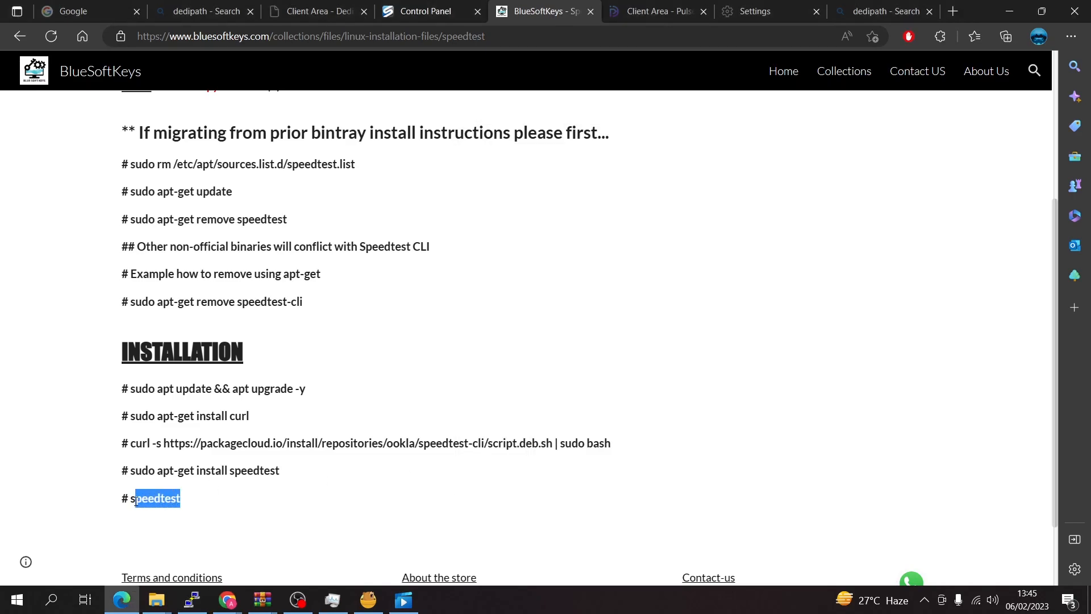
# Step: Copy the speedtest command and answer yes at the license prompt
pyautogui.rightClick(153, 498)
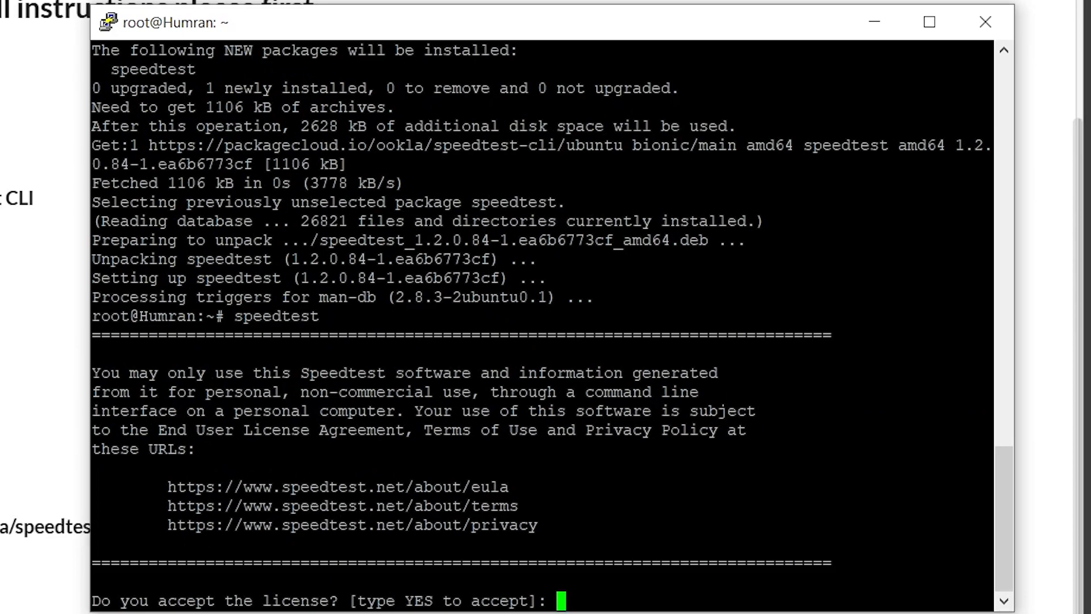
pyautogui.write('yes')
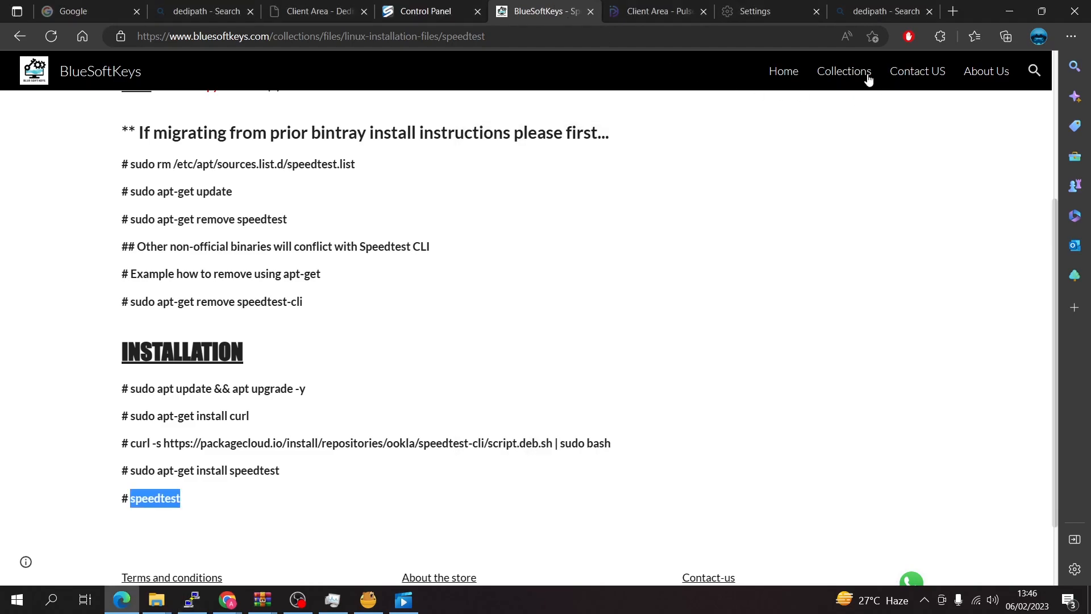
# Step: Open Cheap VPS Providers from Collections and scroll to the price table
pyautogui.click(843, 71)
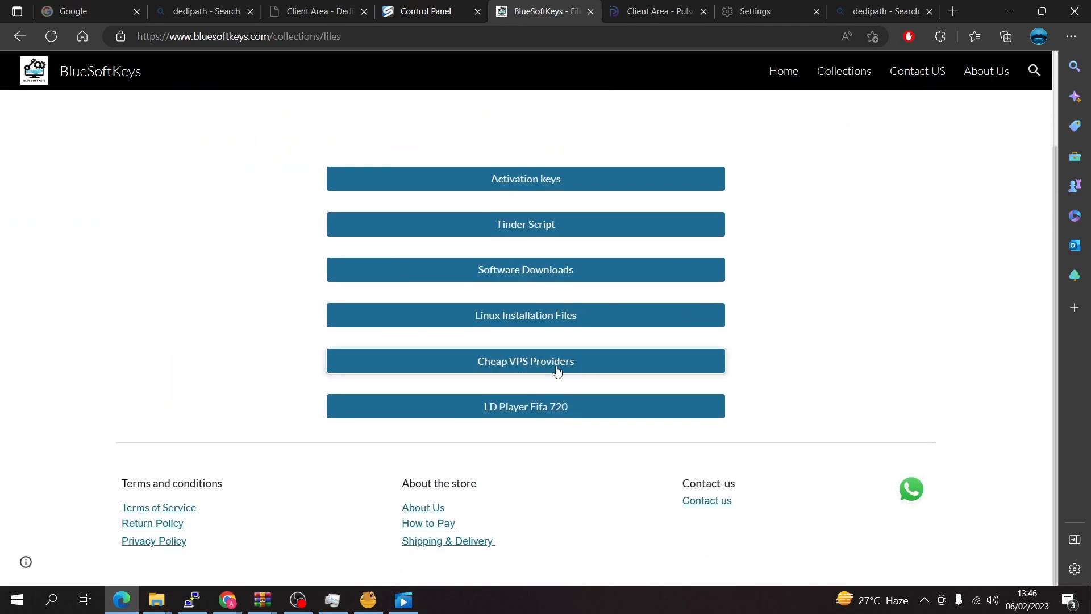
pyautogui.click(525, 361)
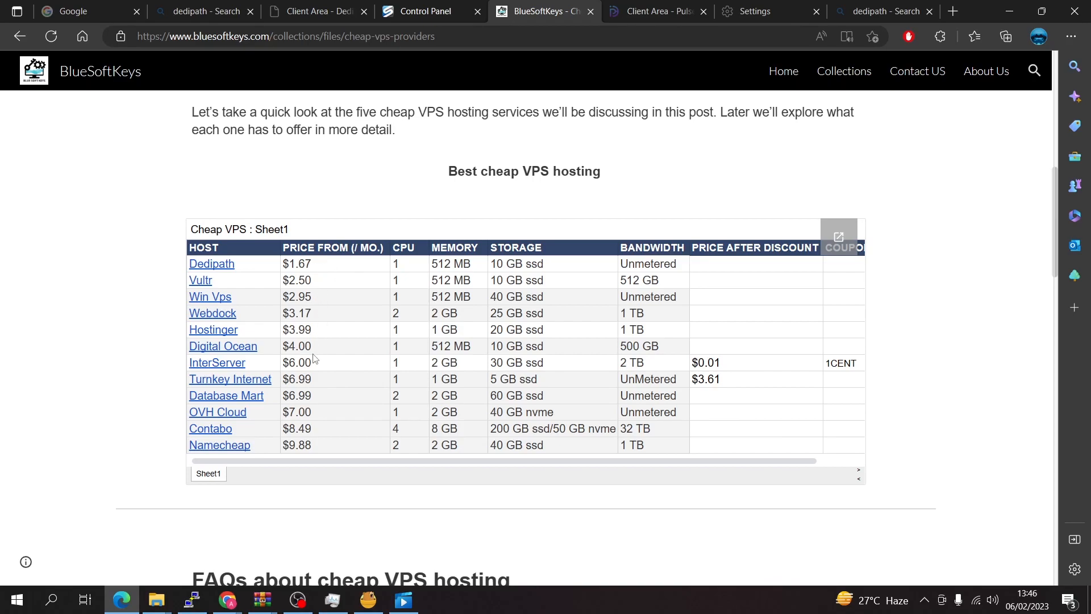
pyautogui.scroll(-3)
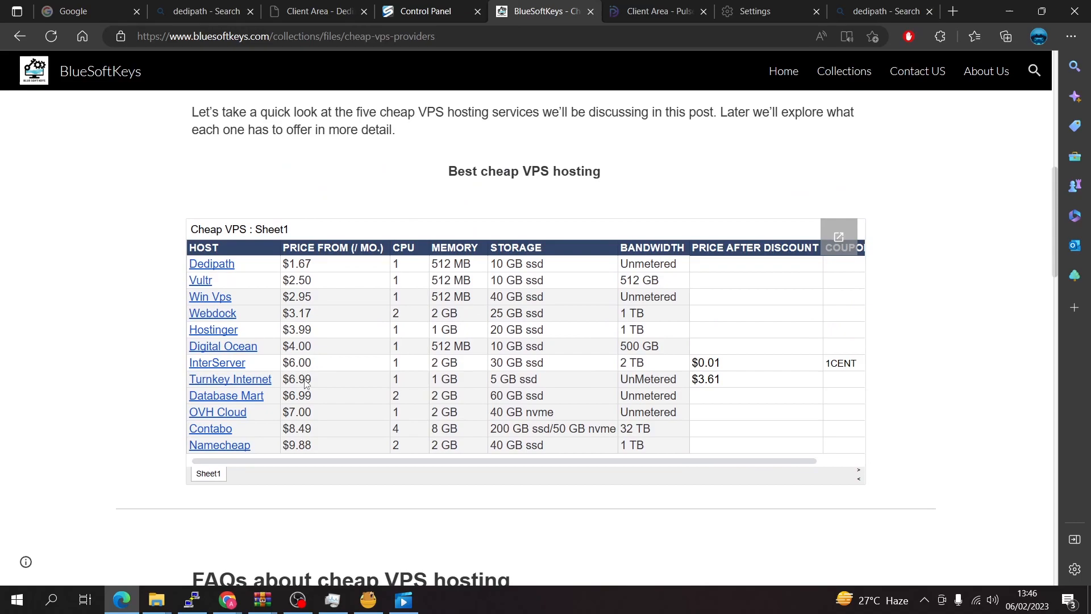
pyautogui.moveTo(232, 297)
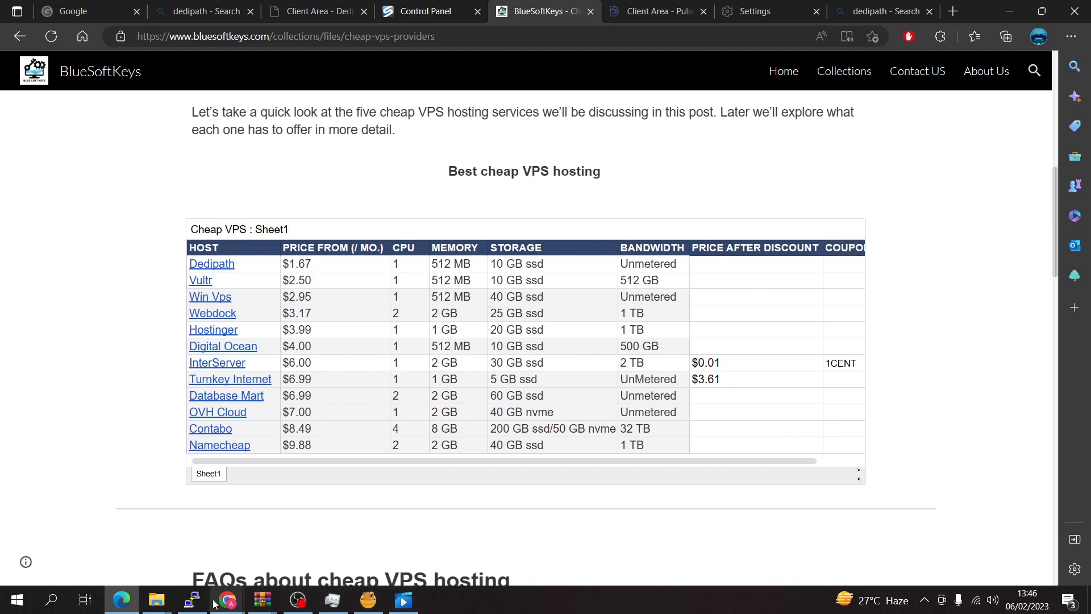
# Step: Restore PuTTY and run speedtest, showing about 874 Mbps down and 863 Mbps up
pyautogui.click(191, 599)
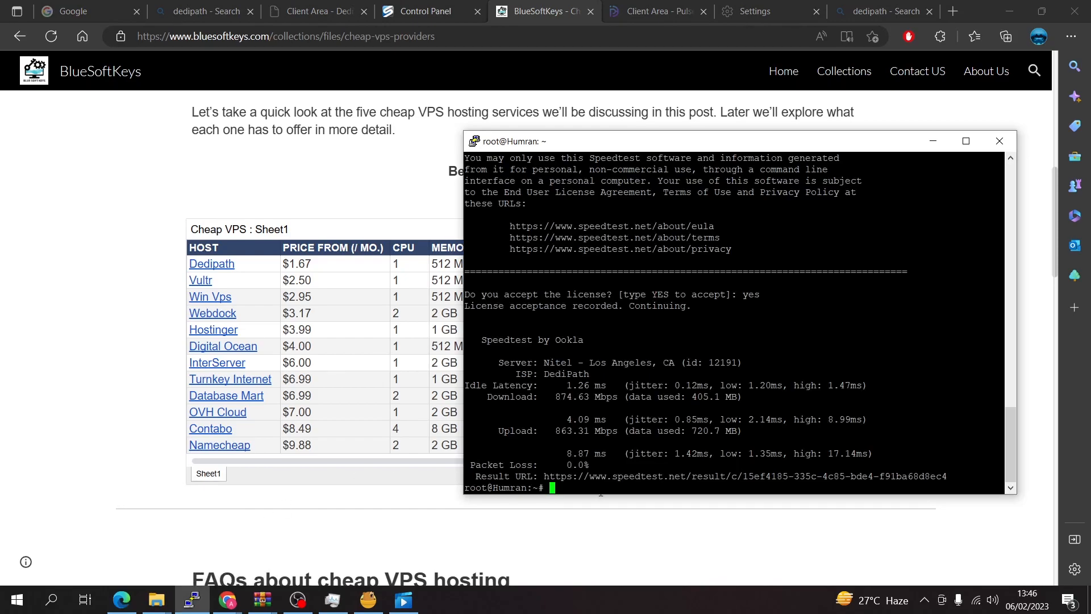
pyautogui.write('speedtest')
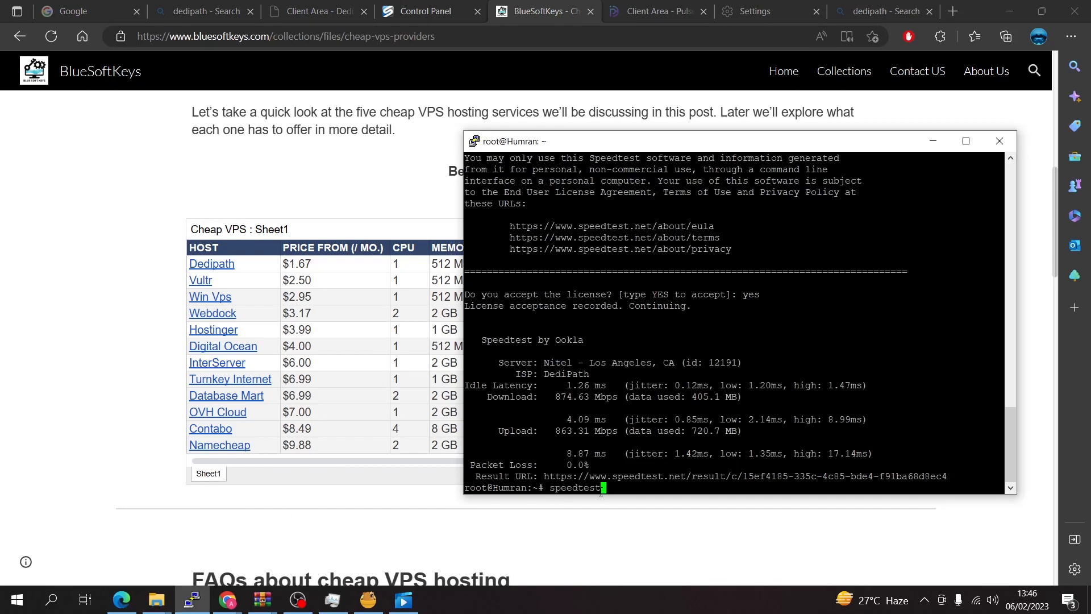